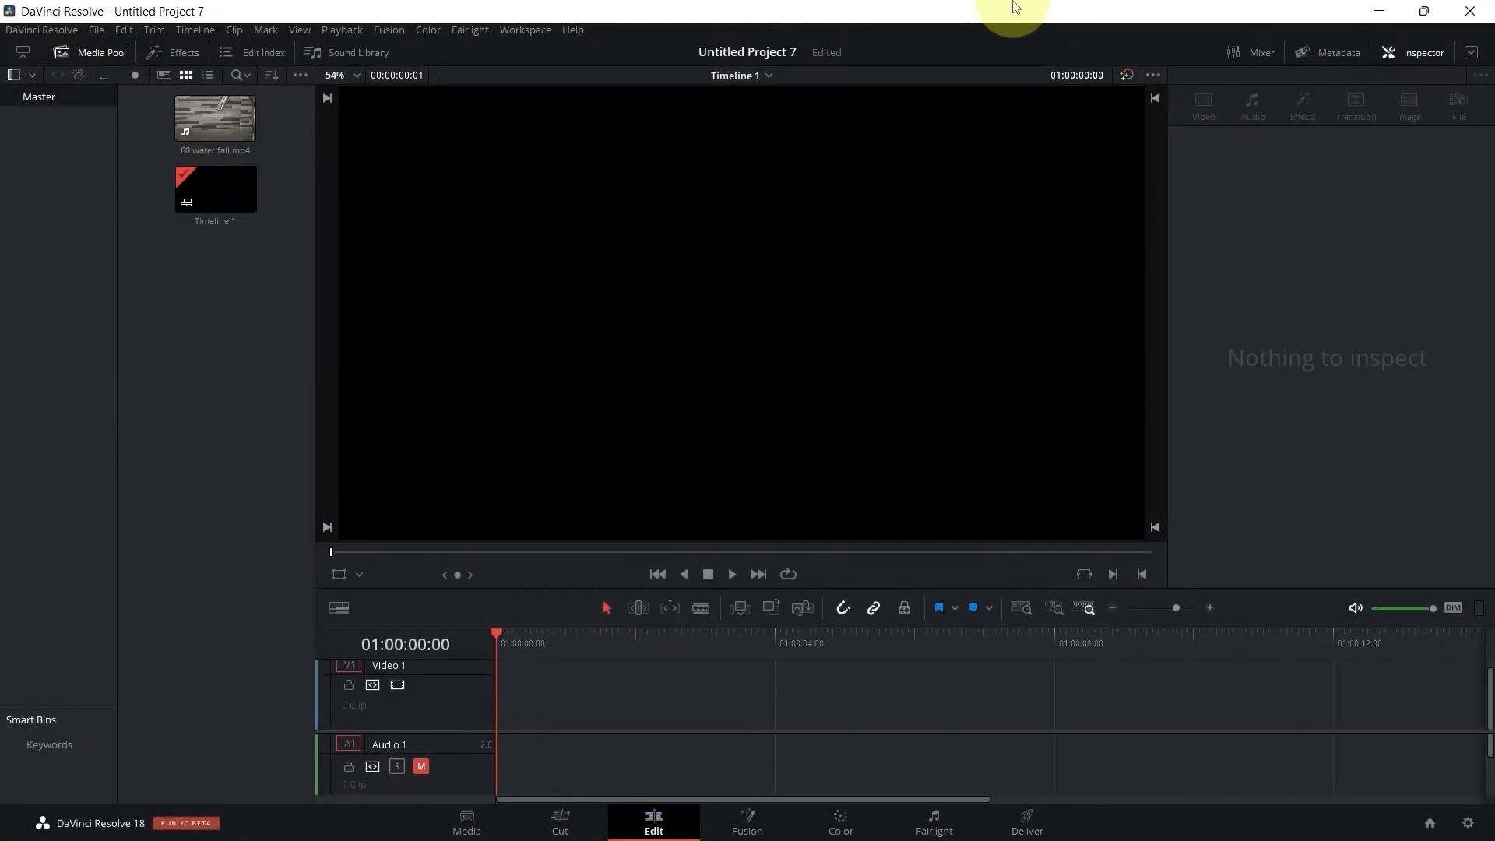
mouse_move(864, 35)
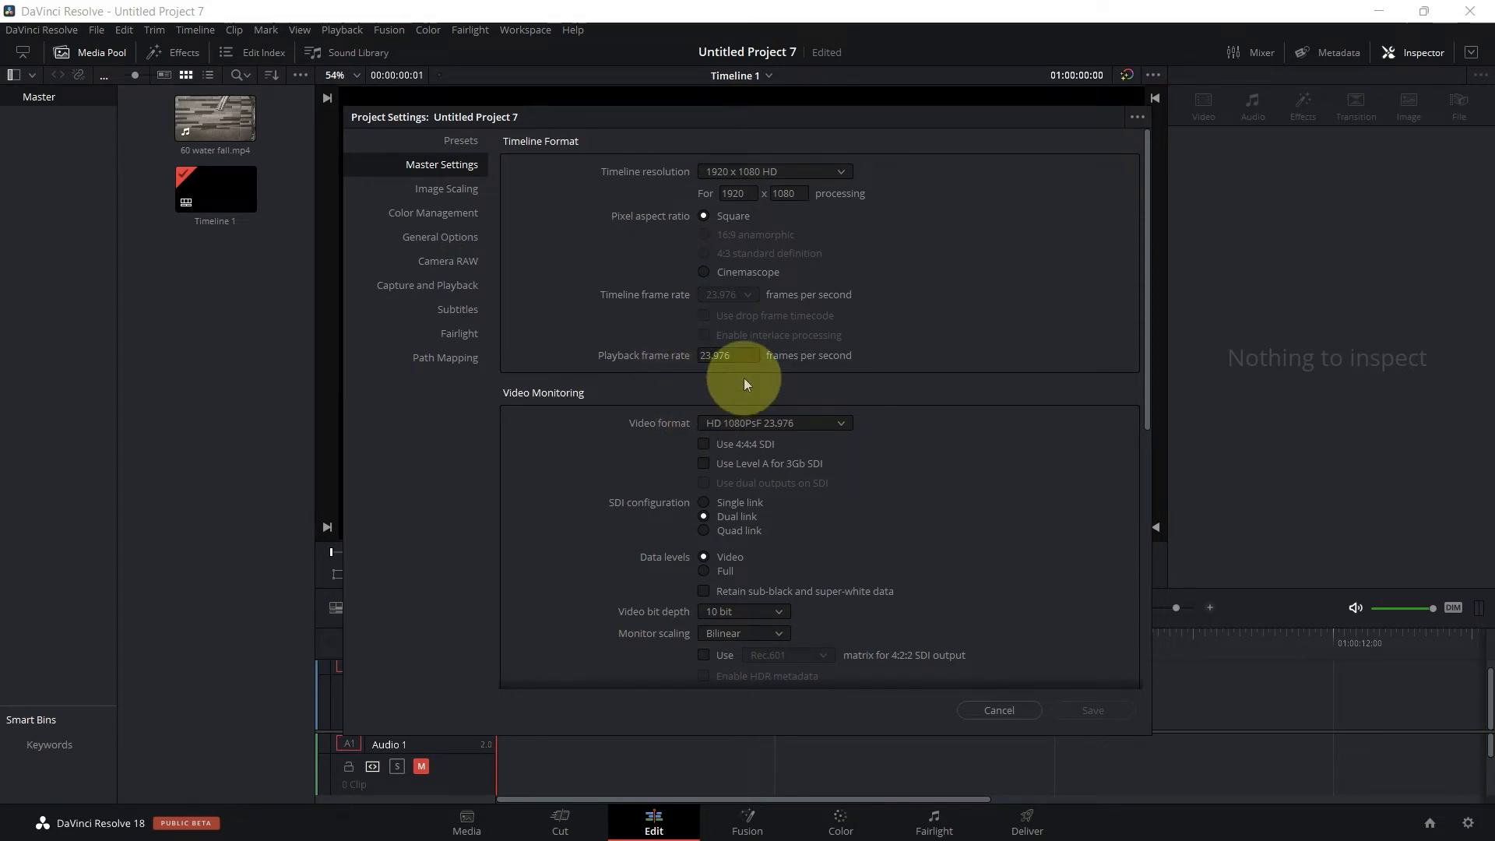
Step: Show the File details of '60 water fall.mp4': 59.940 fps, 1920 x 1080, H.264
left_click(997, 711)
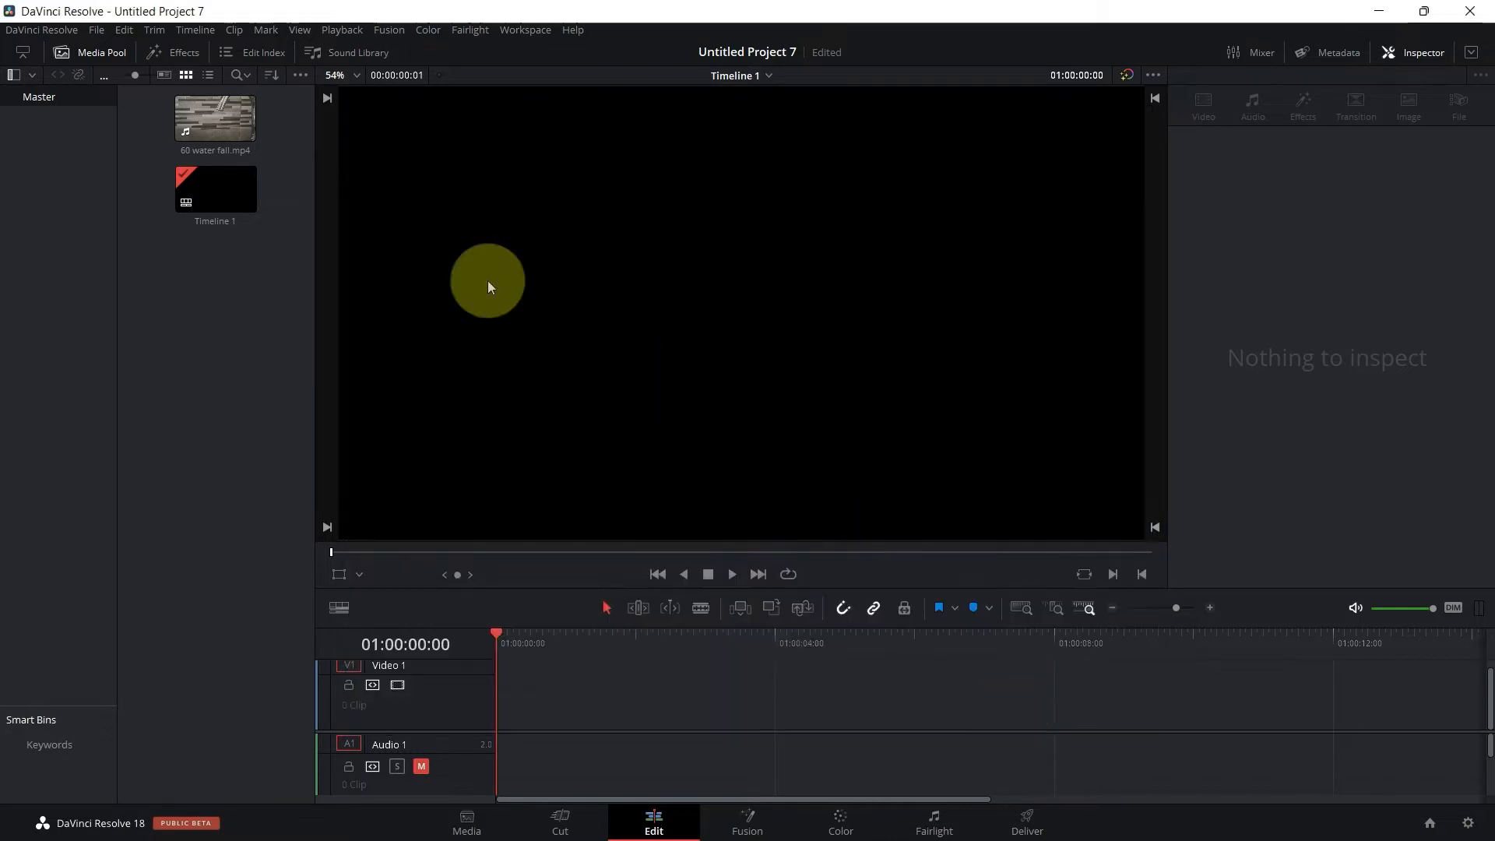
left_click(215, 117)
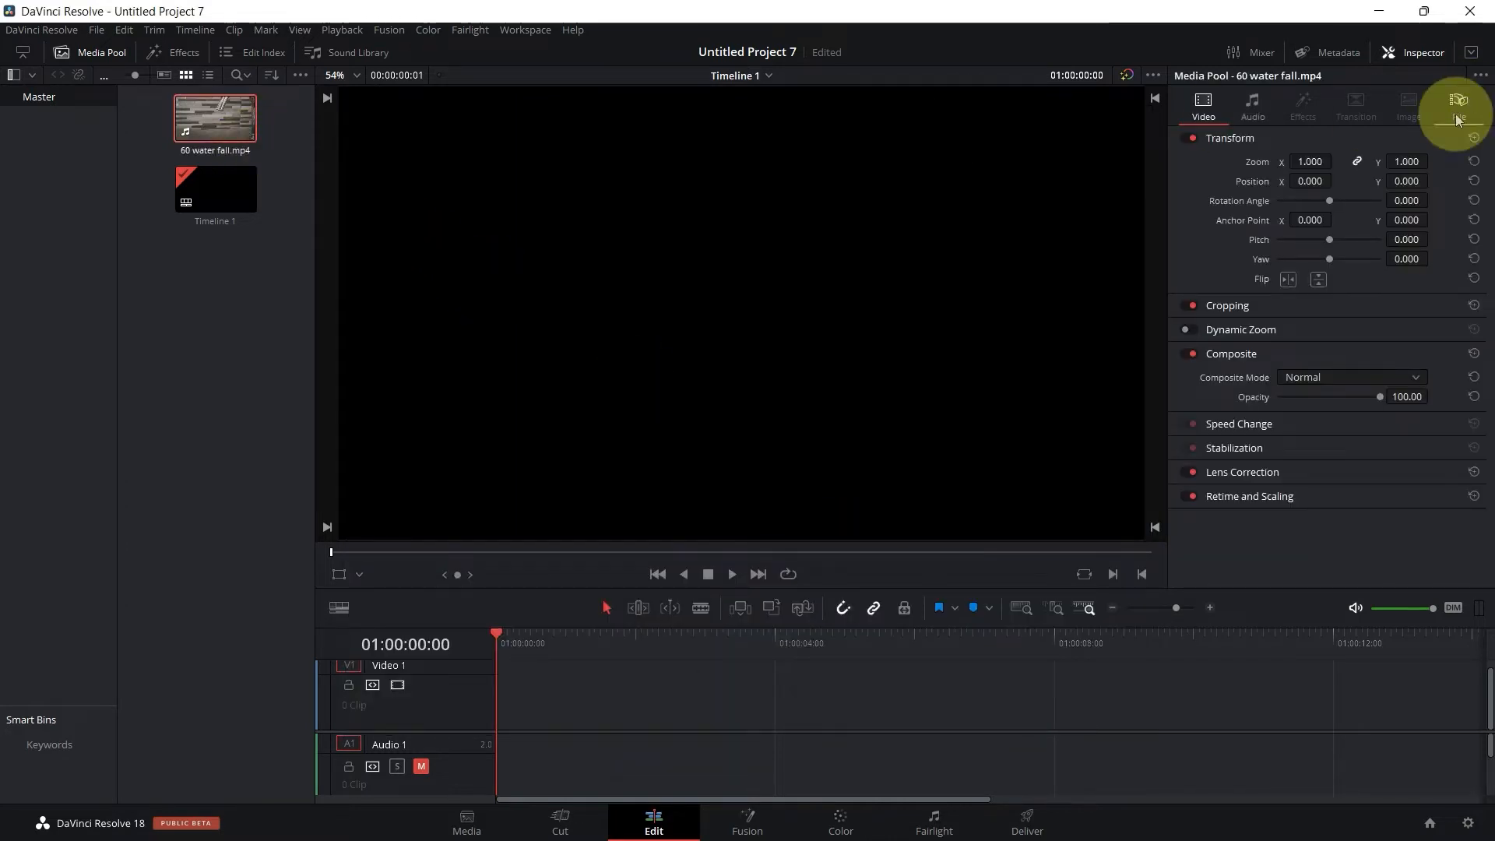
left_click(1457, 104)
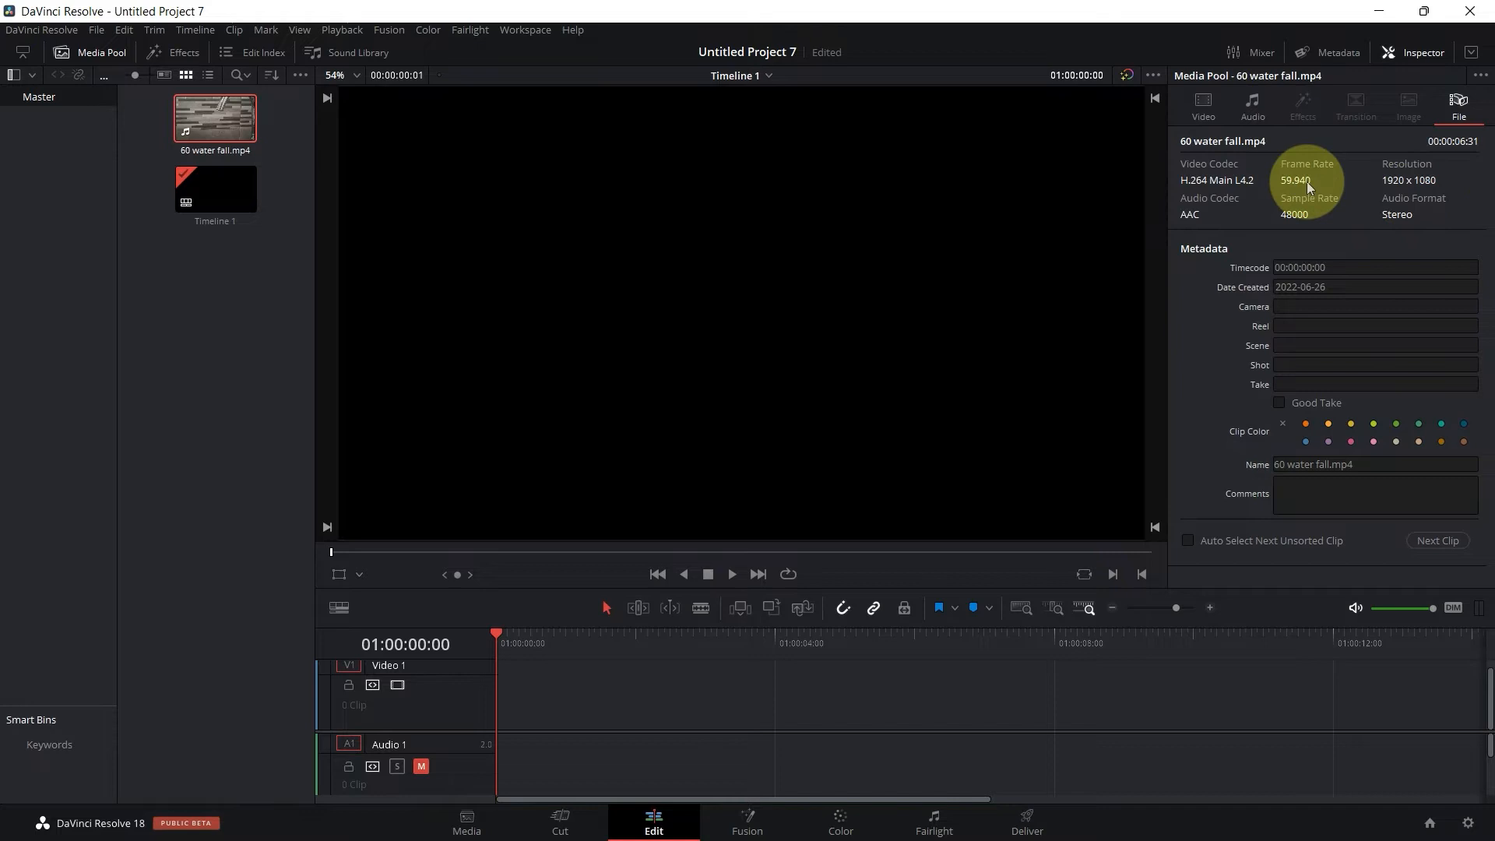
mouse_move(1299, 185)
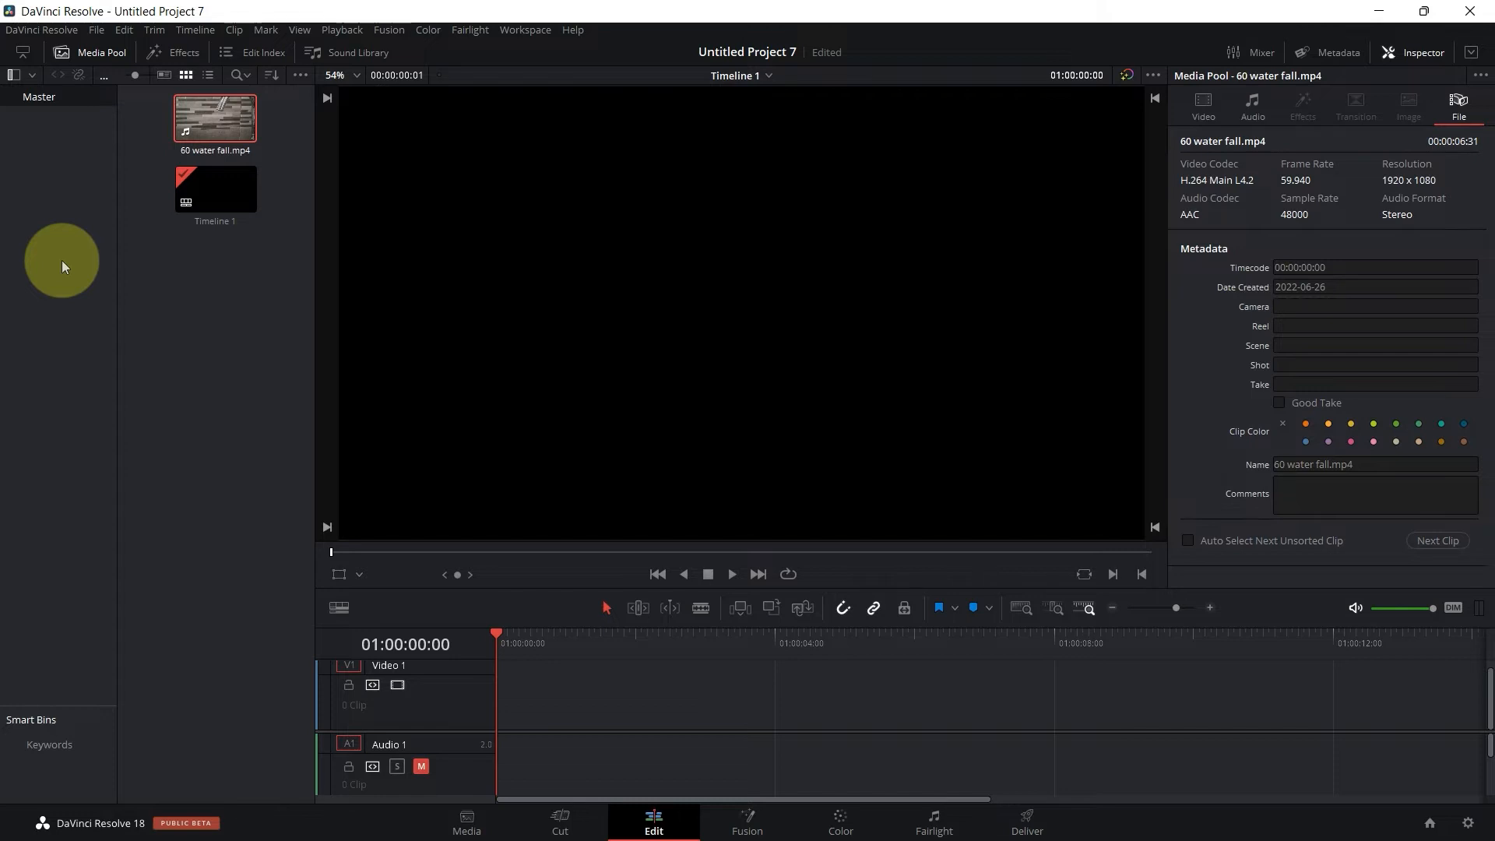
mouse_move(282, 176)
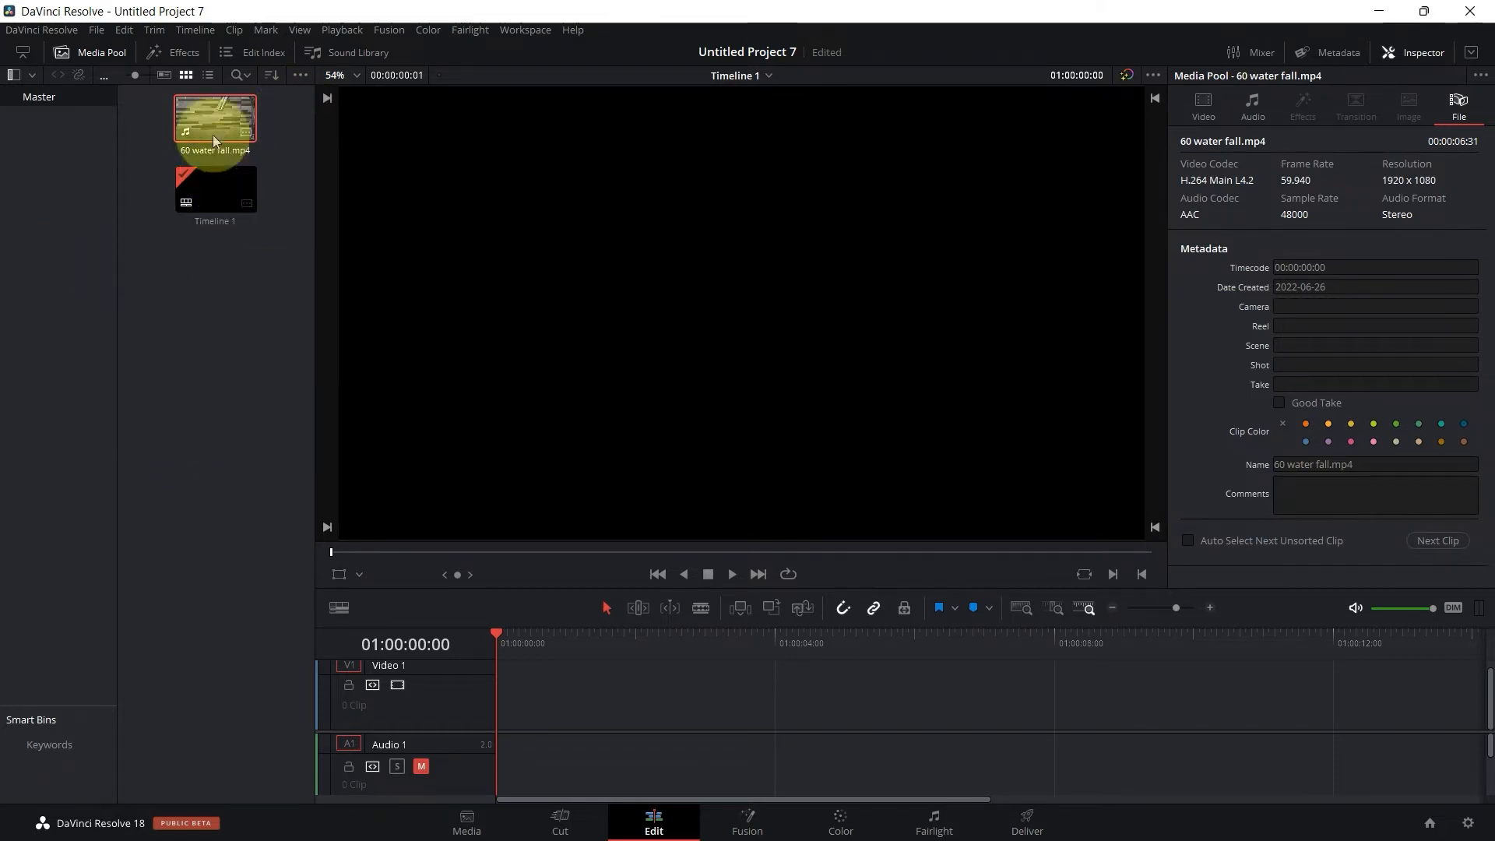
Step: Place the waterfall clip on Video 1 at the start and trim its end to about 01:00:05:11
left_click_drag(214, 117, 557, 391)
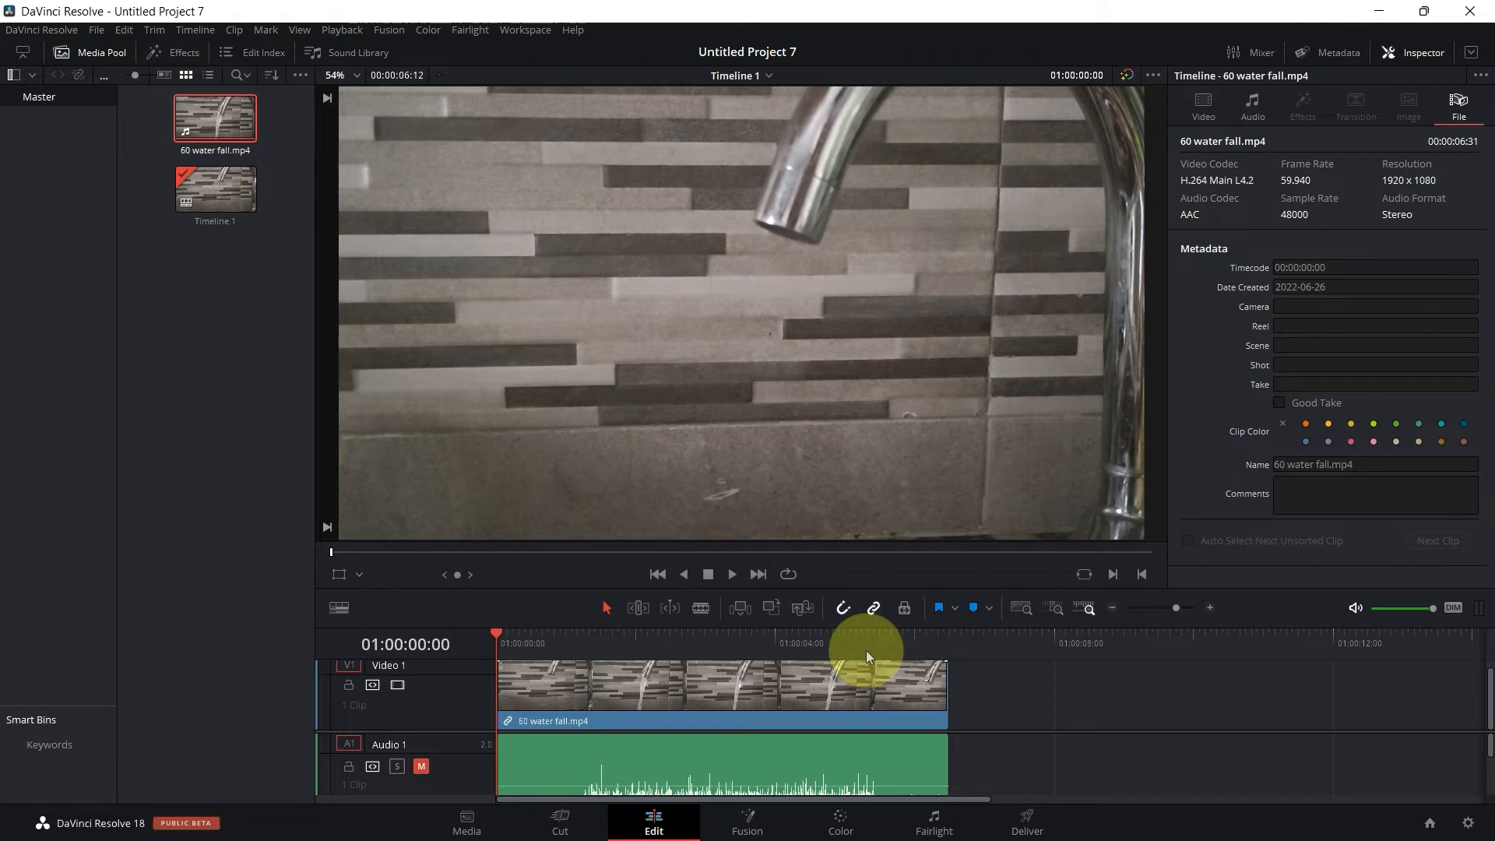
left_click(730, 574)
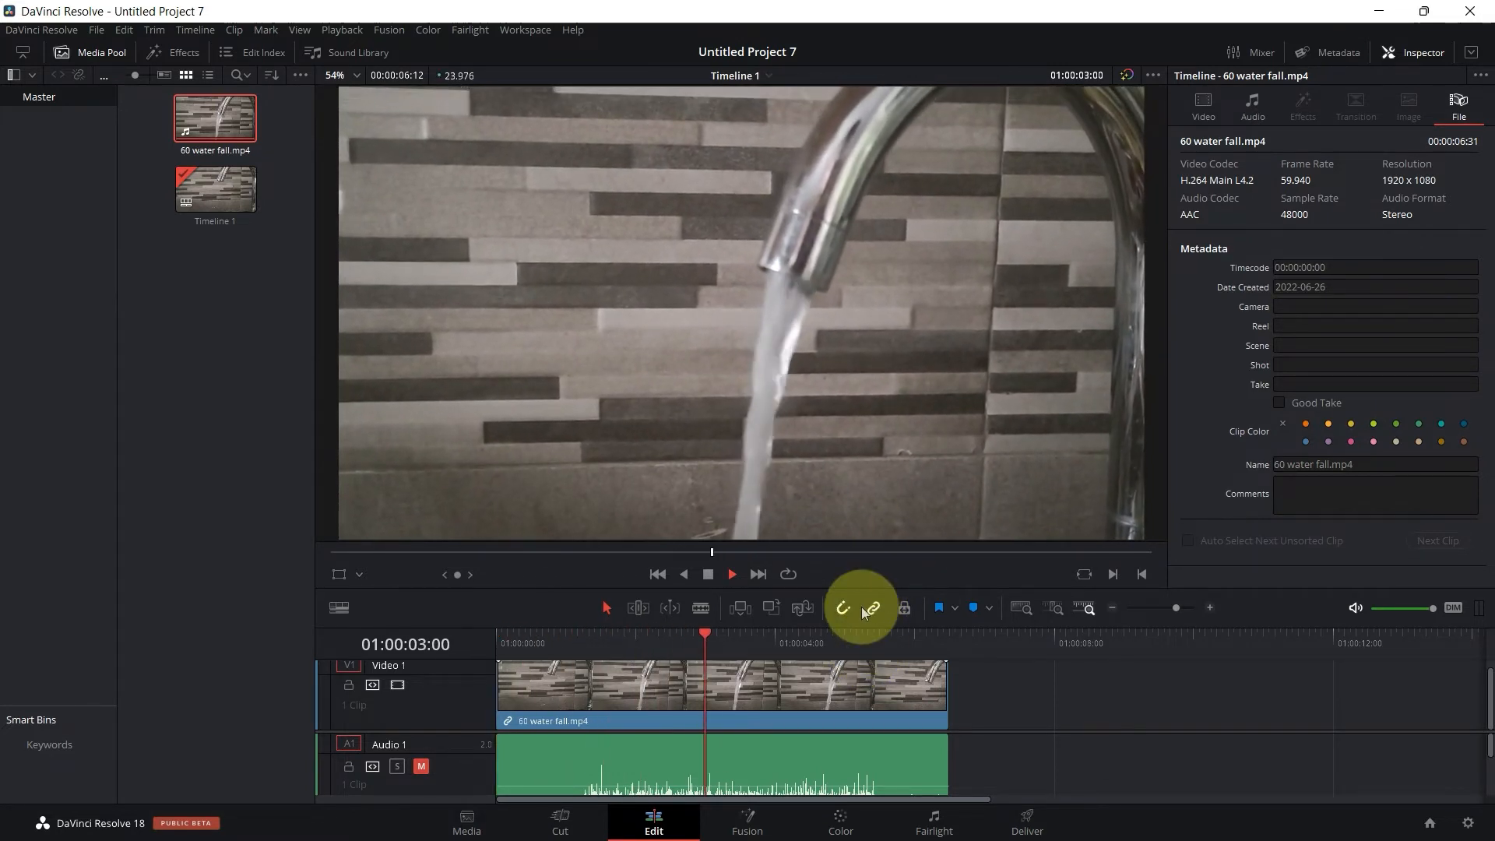
left_click_drag(704, 632, 876, 632)
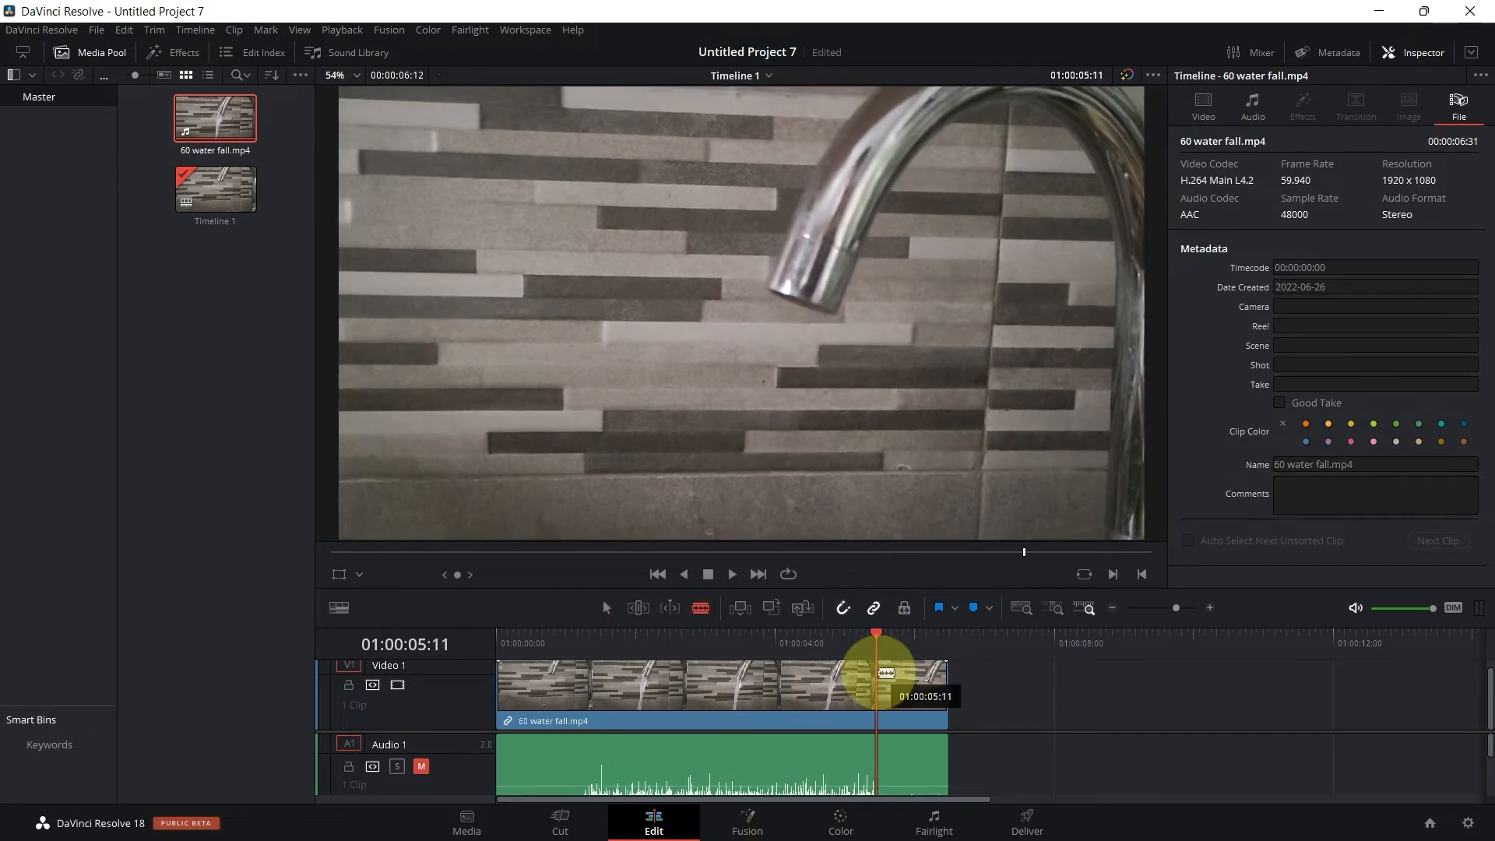
right_click(913, 677)
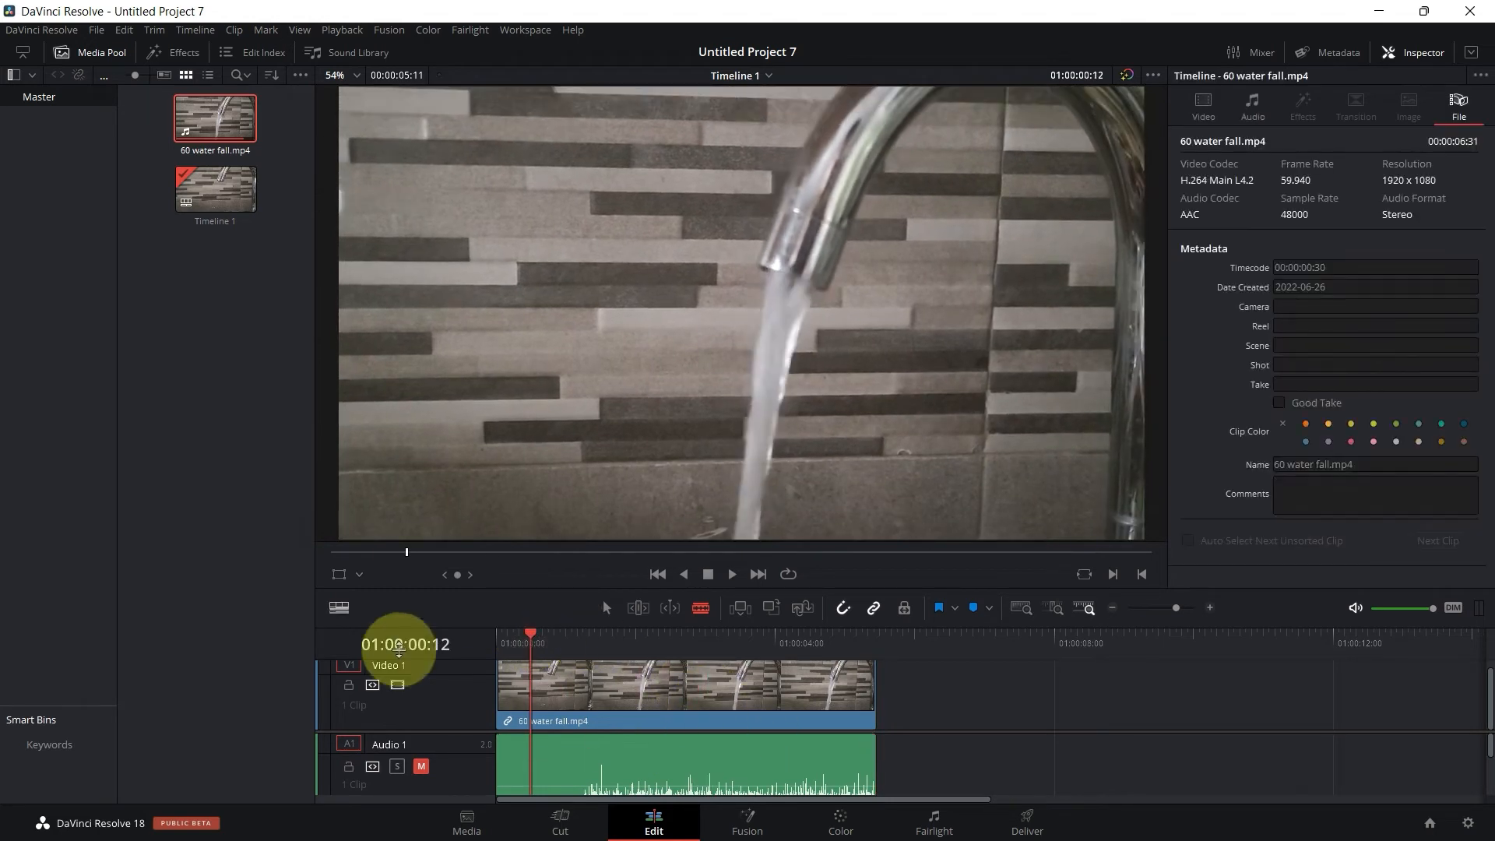
Step: Use Change Clip Speed to set the timeline clip to 40 percent speed
right_click(685, 687)
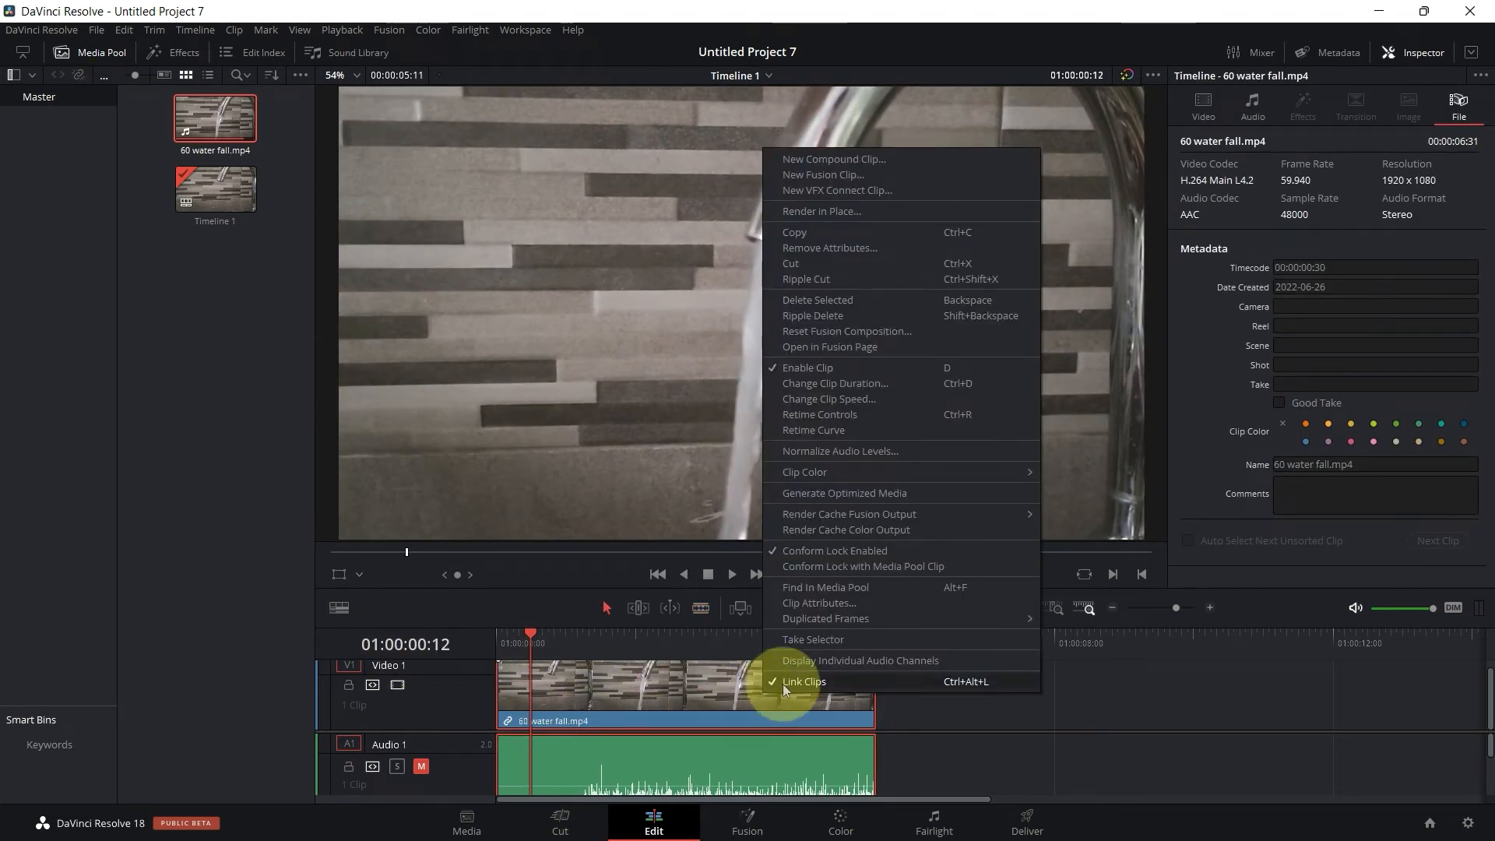
mouse_move(1004, 529)
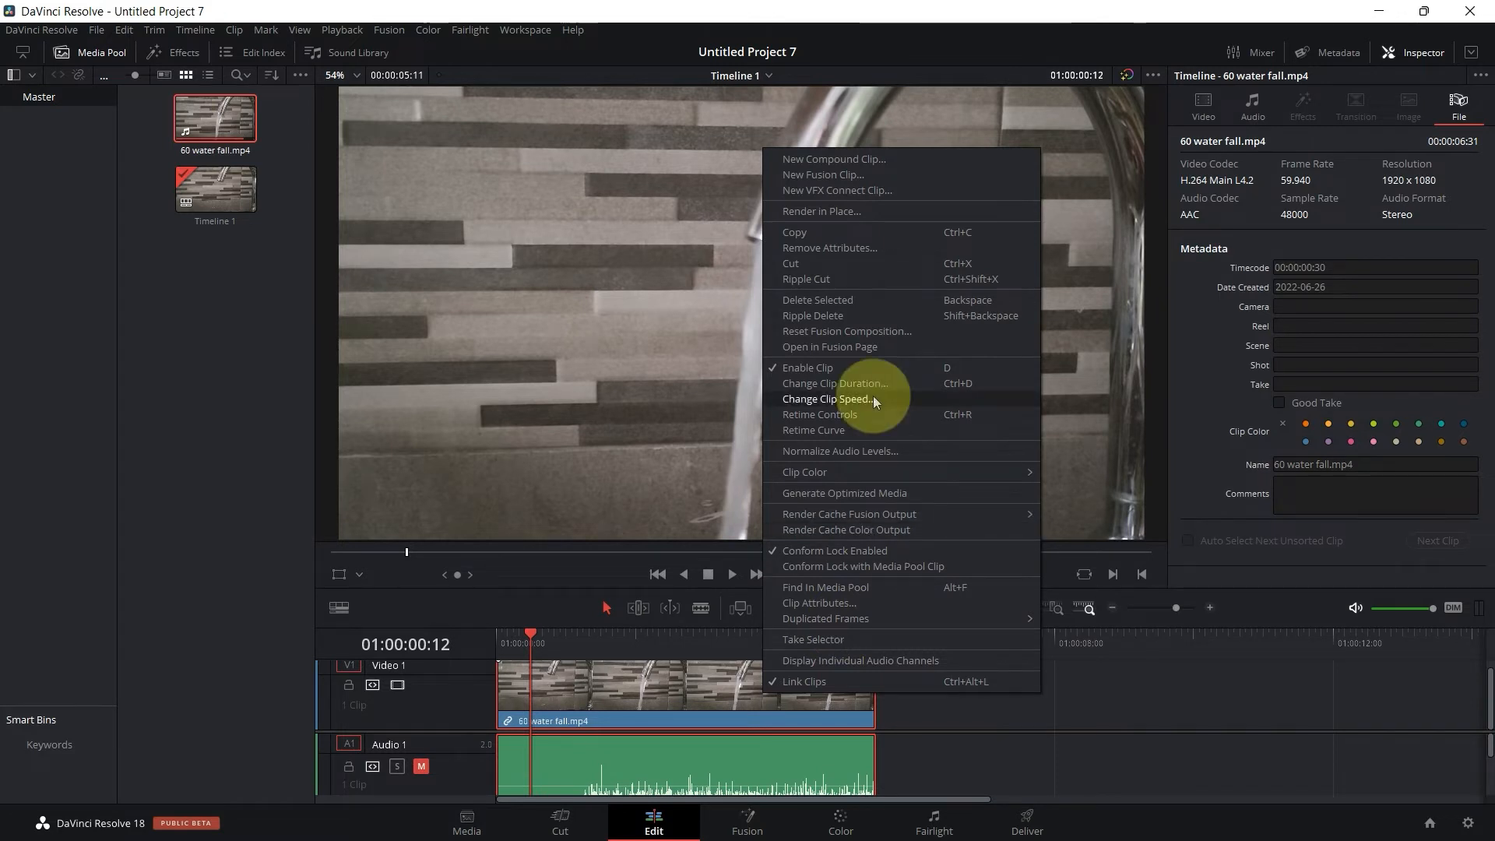
left_click(827, 399)
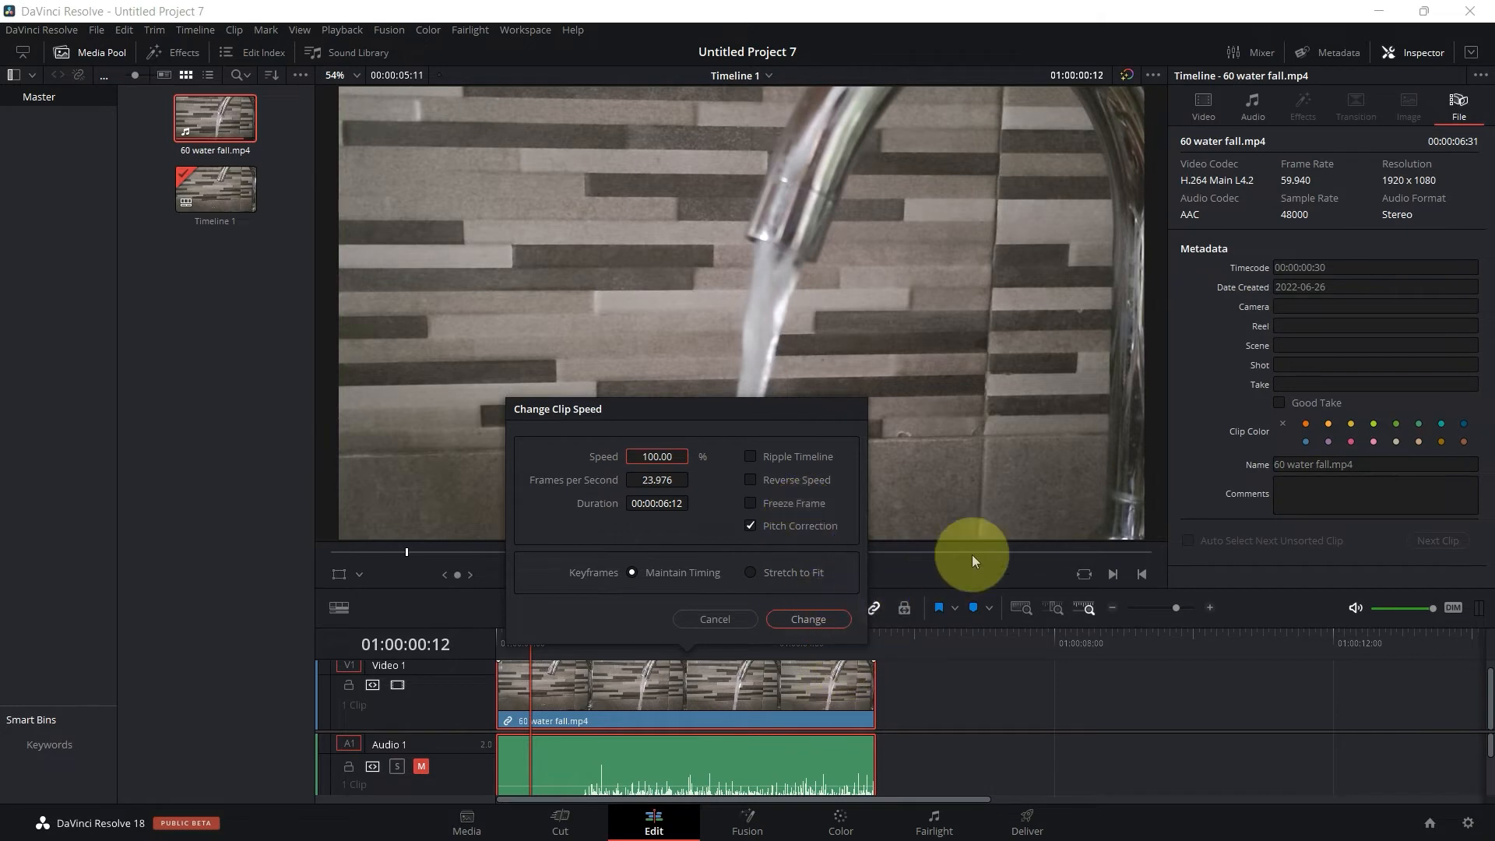
mouse_move(966, 749)
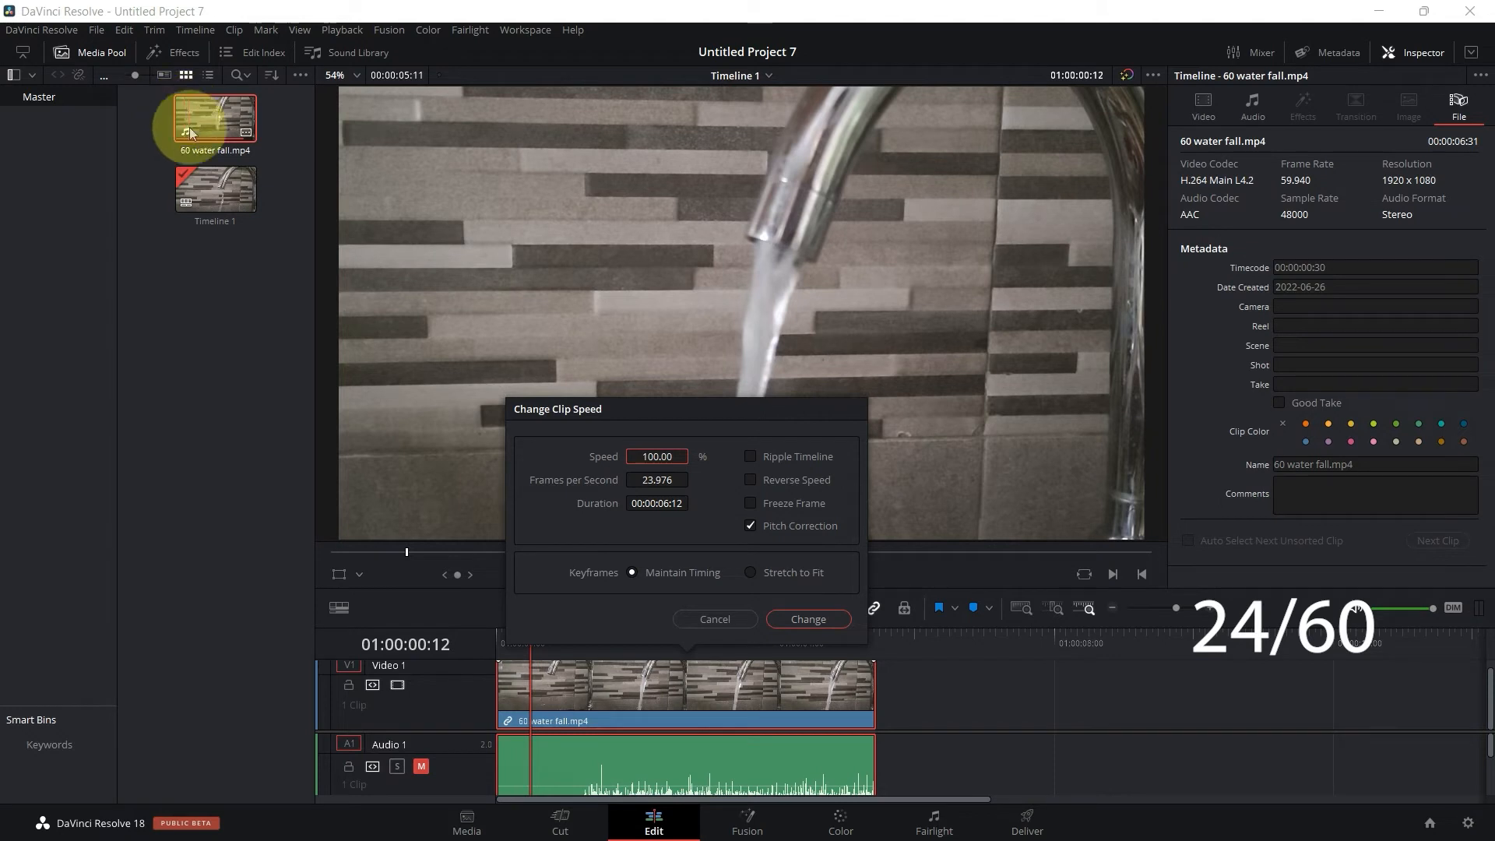
mouse_move(838, 419)
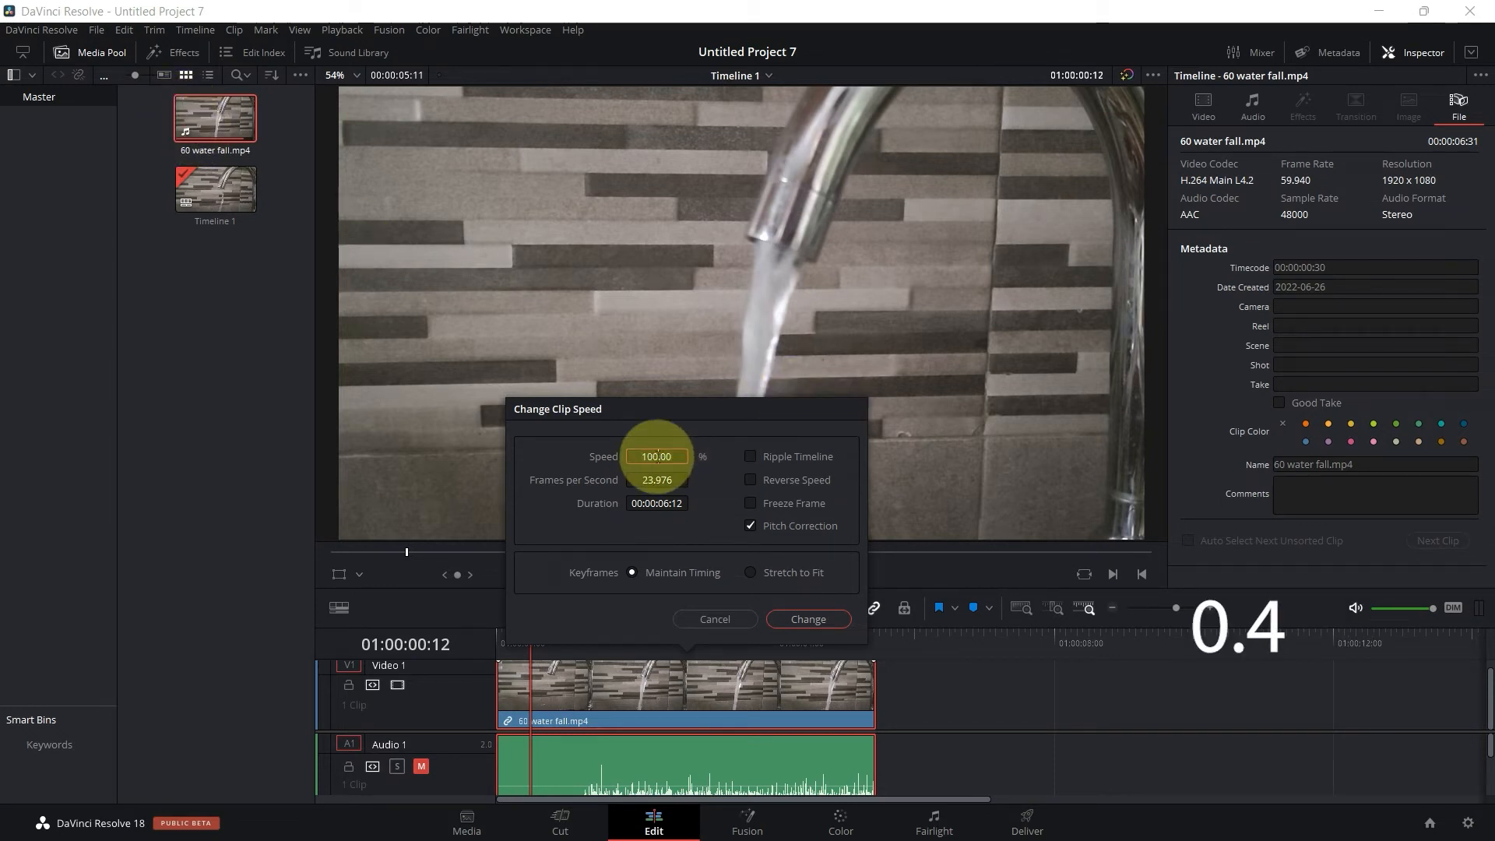
type("40")
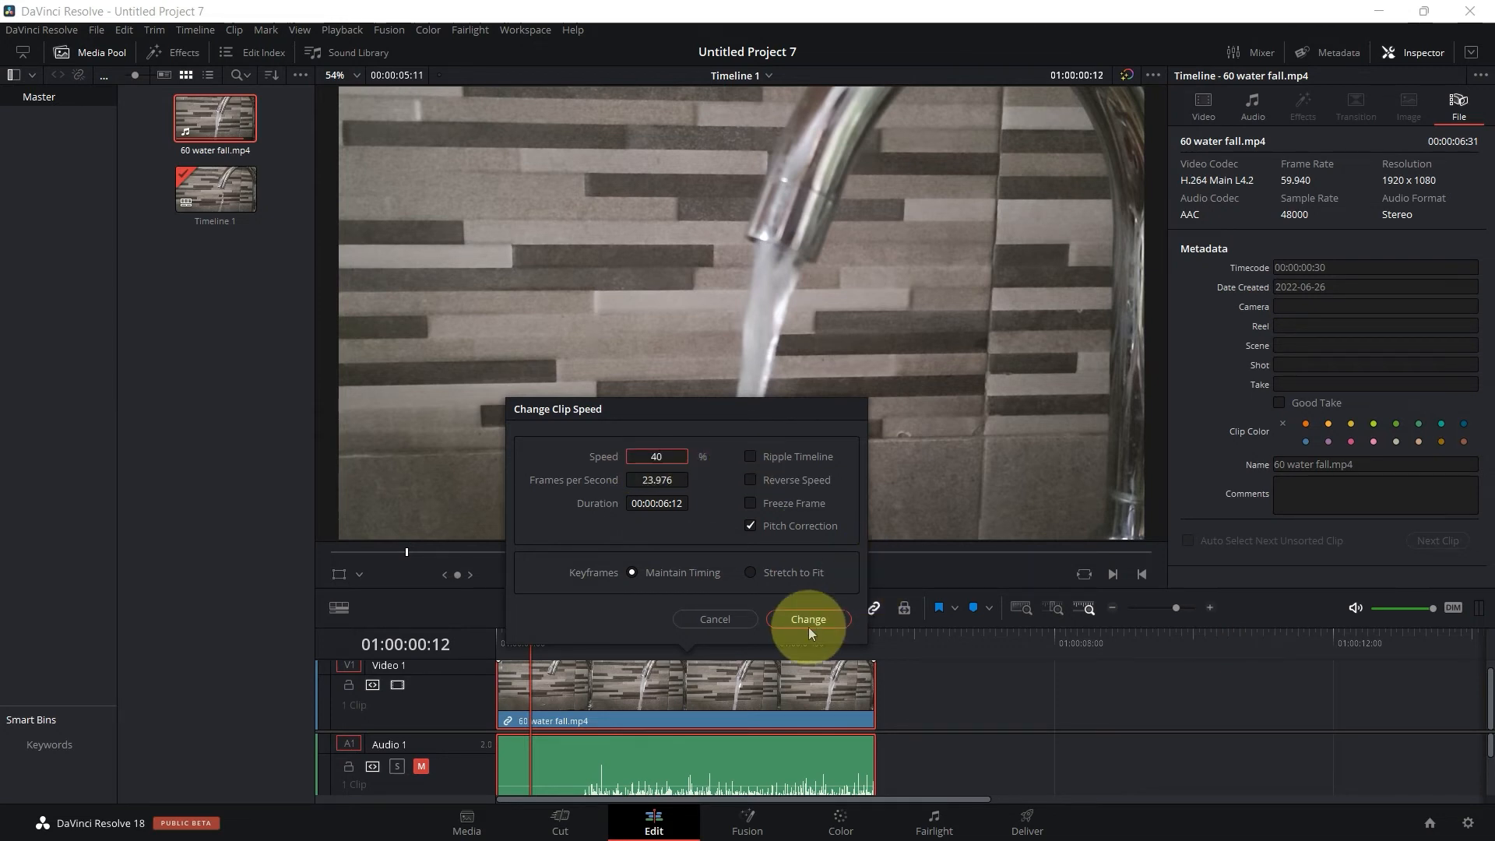
left_click(807, 619)
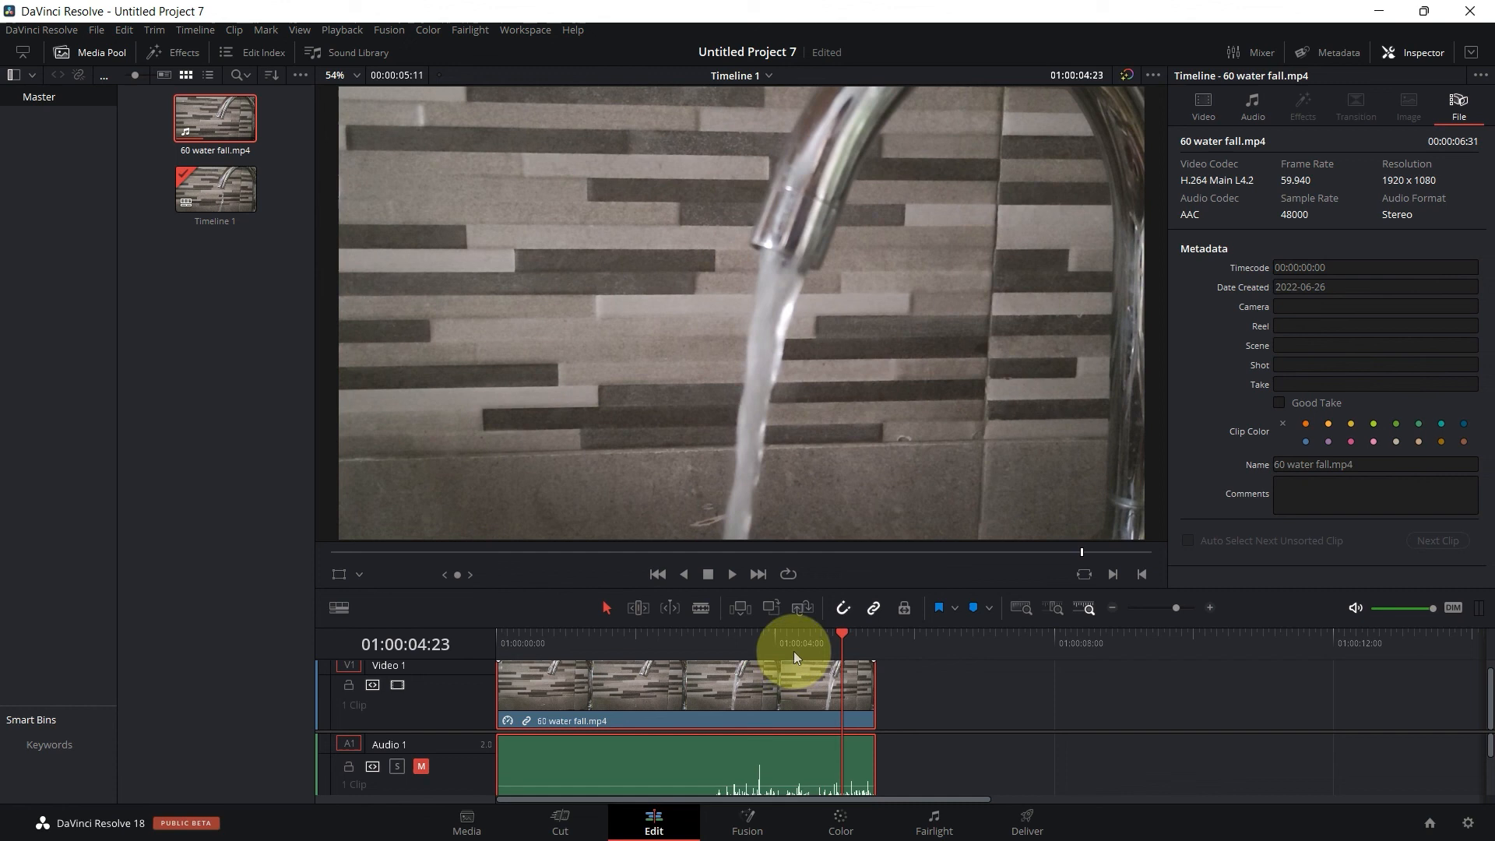
mouse_move(798, 656)
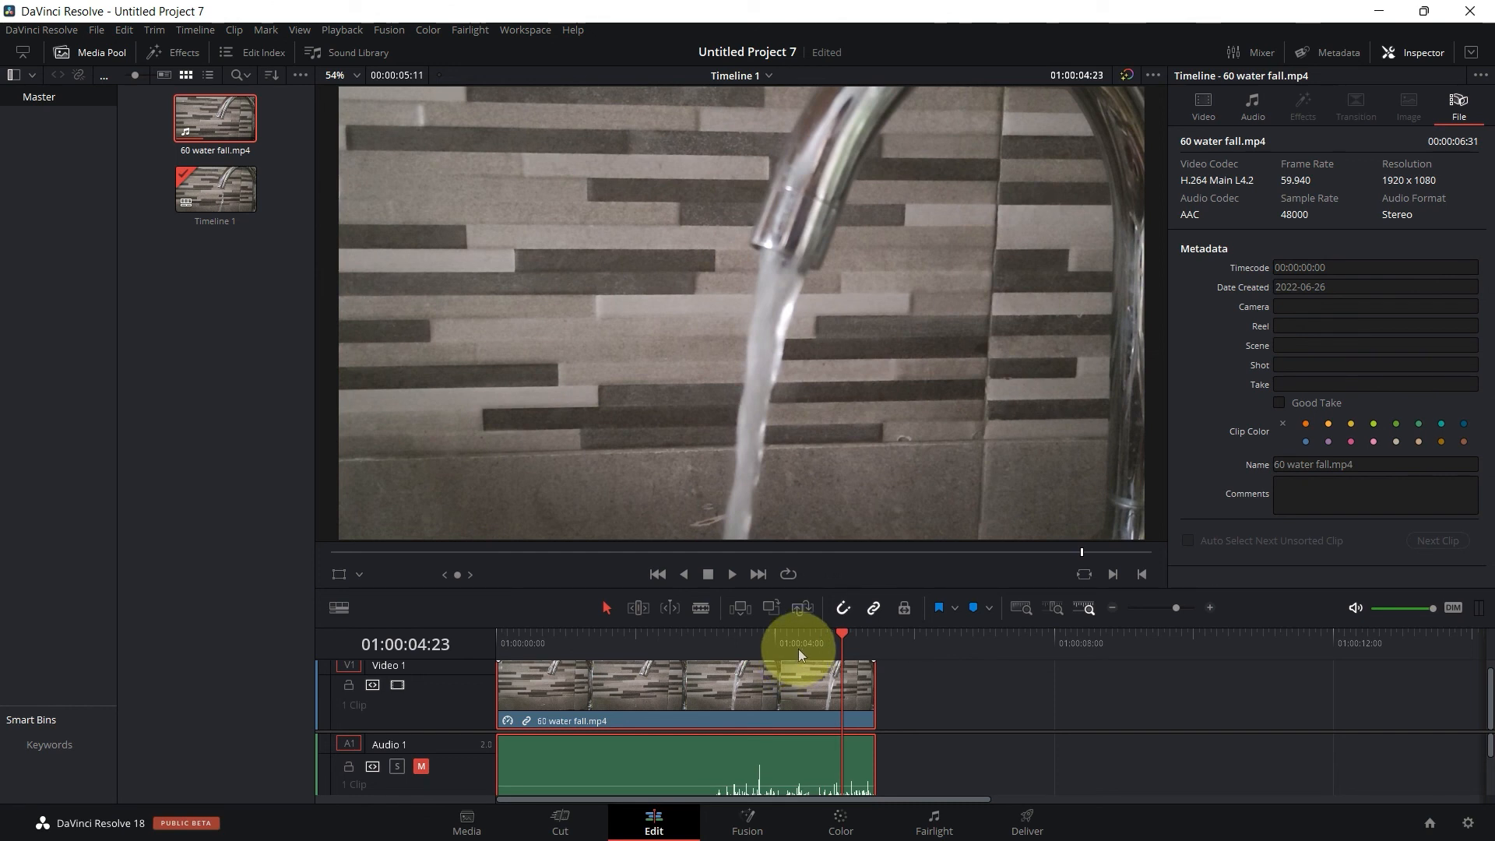
mouse_move(1038, 712)
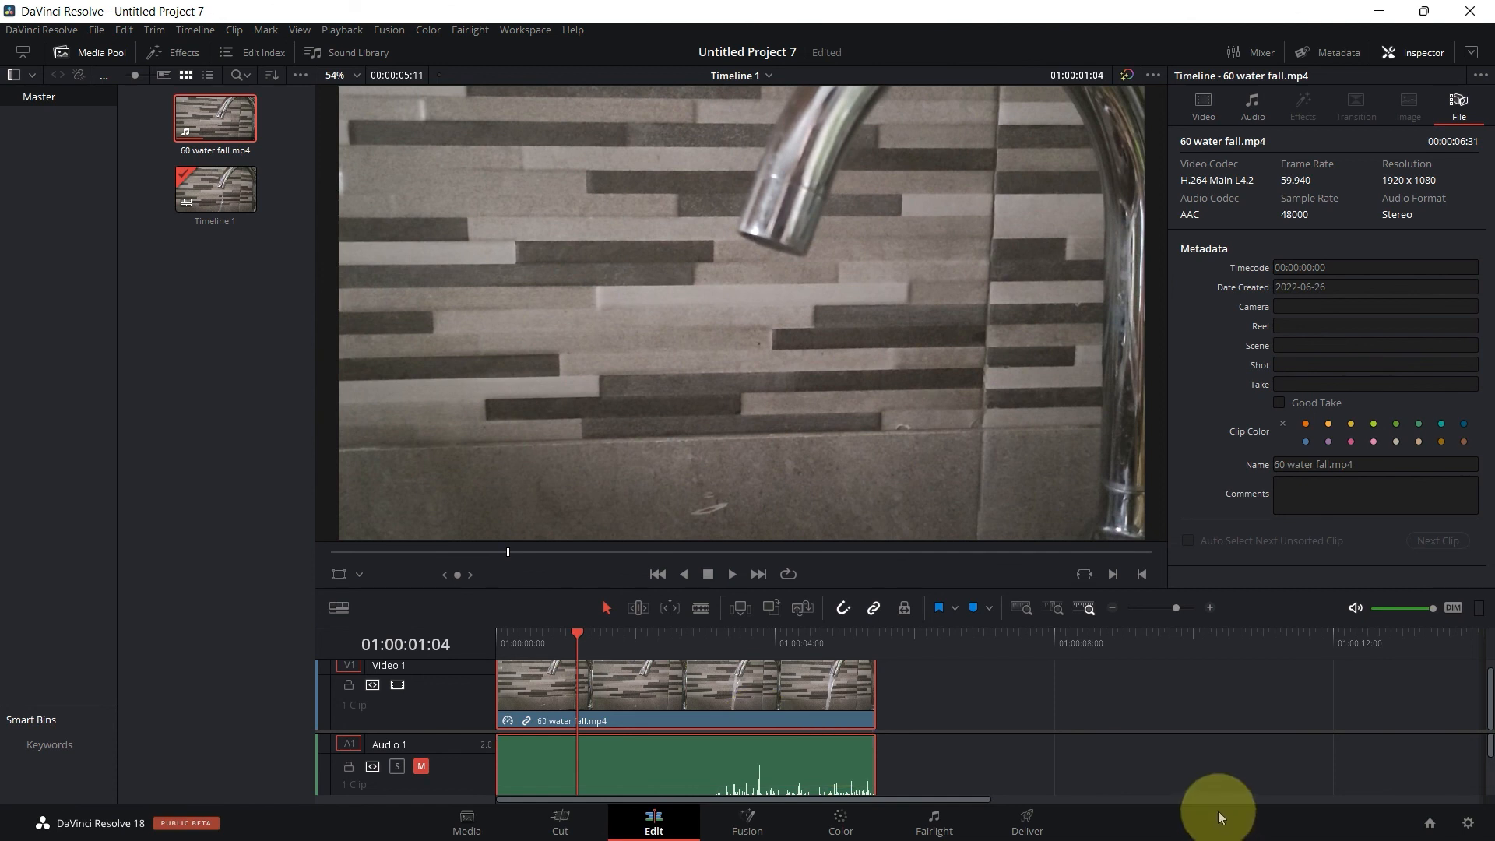
mouse_move(1273, 707)
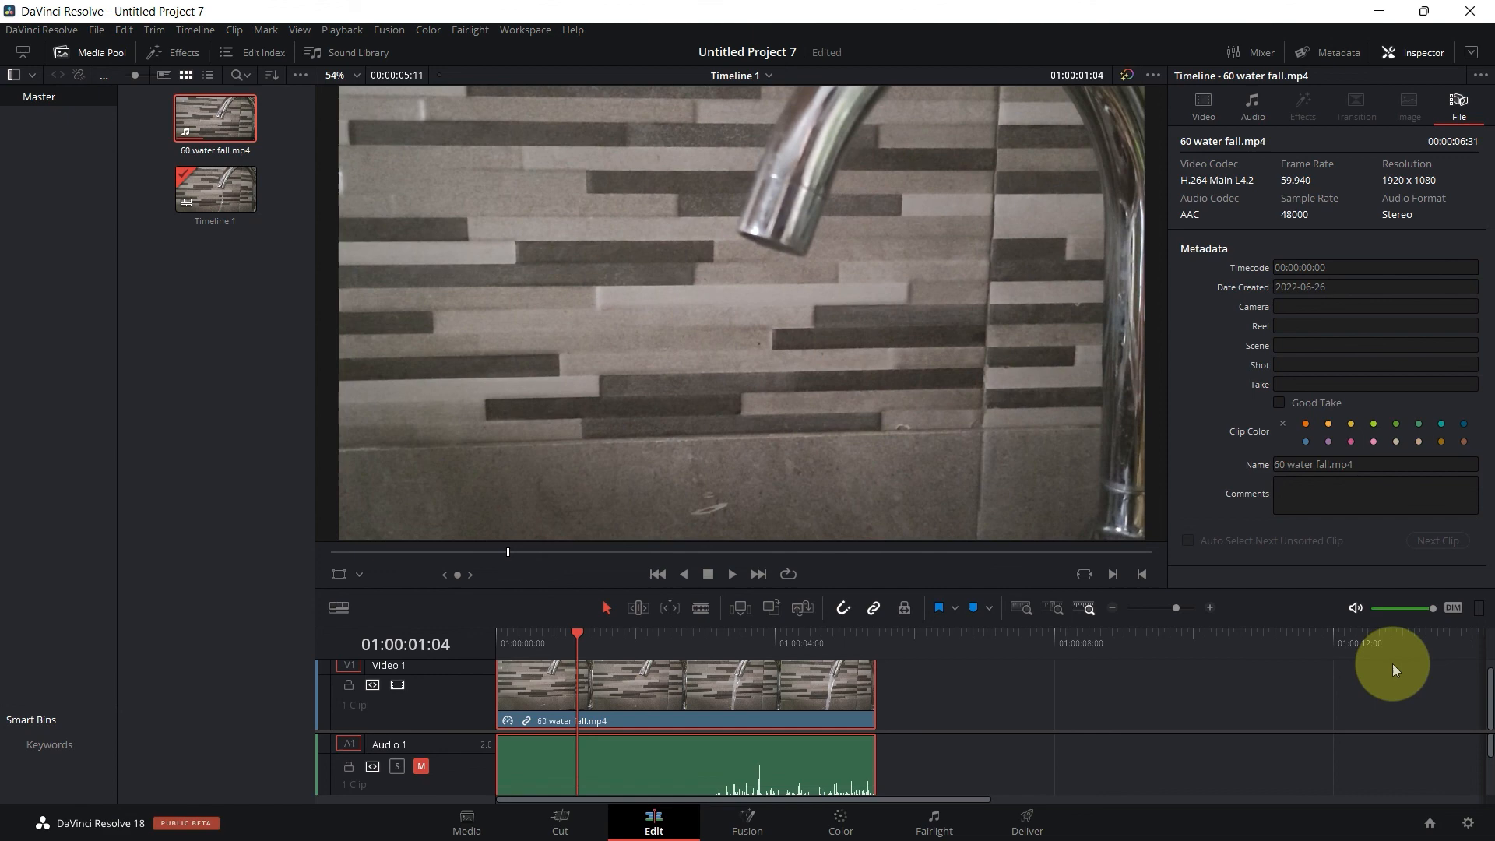
mouse_move(964, 743)
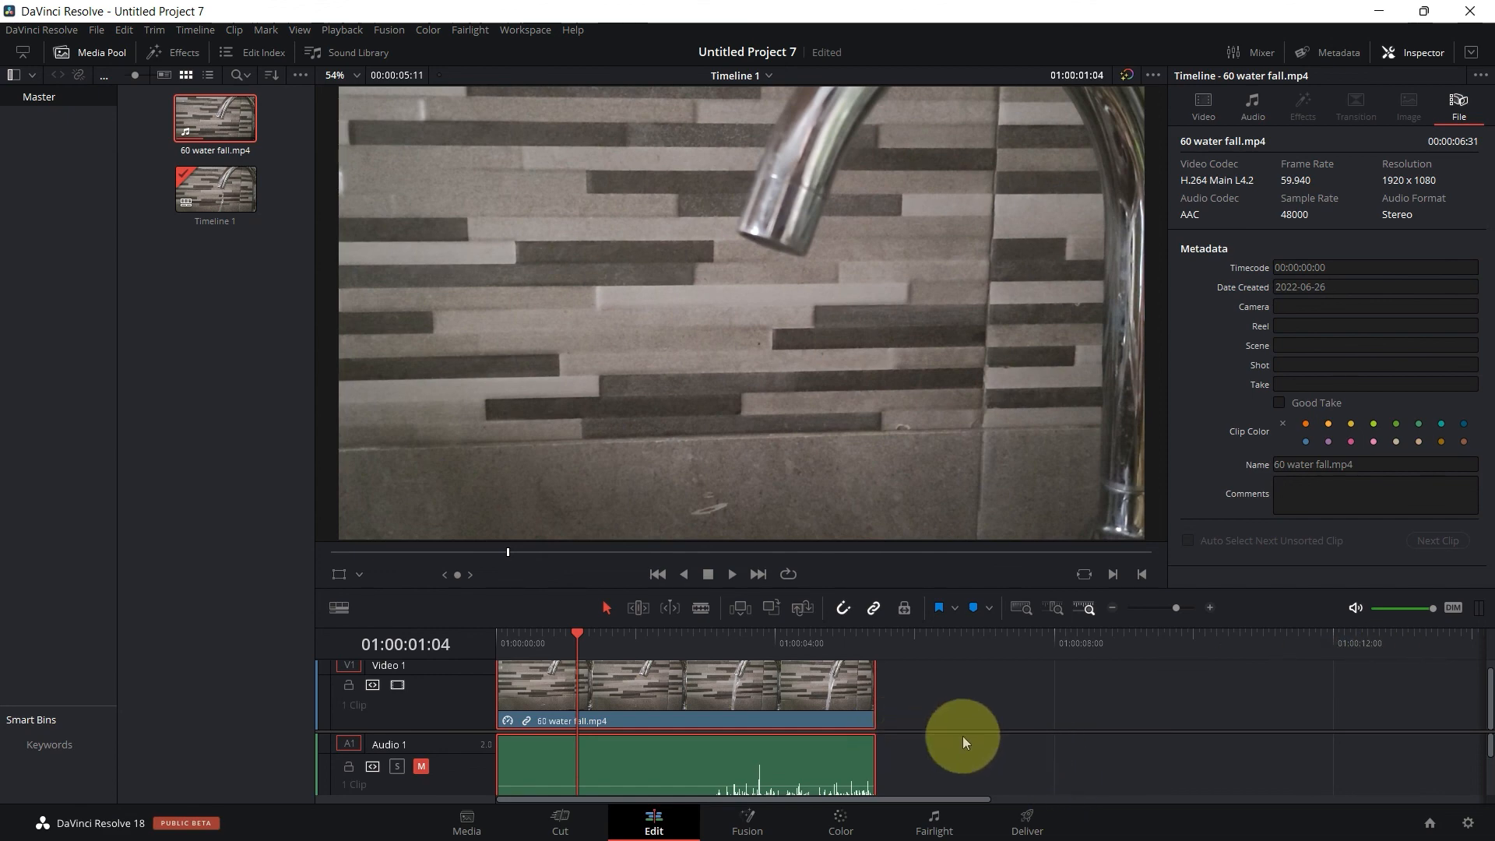